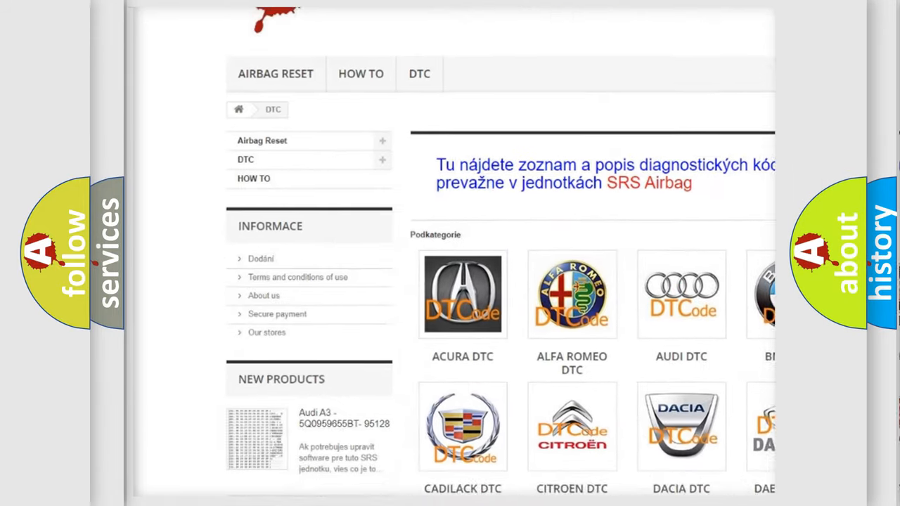
scroll(down, 3)
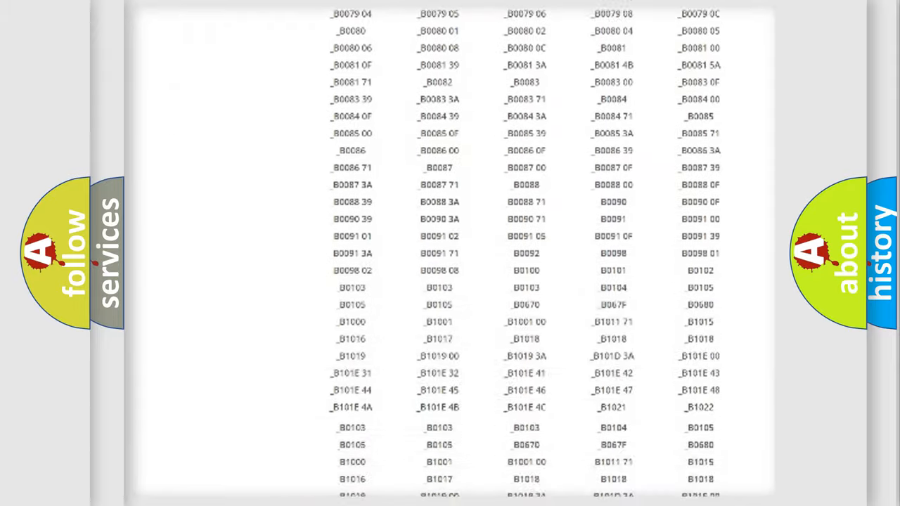
scroll(up, 3)
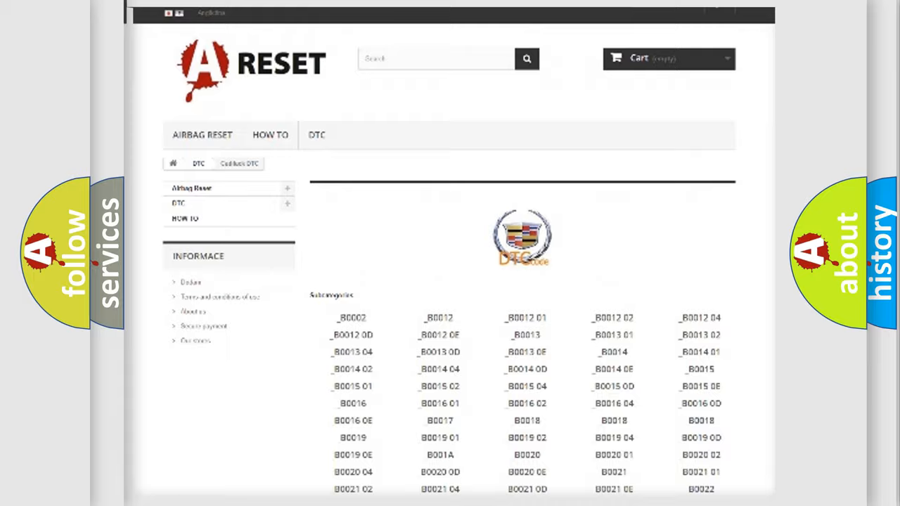